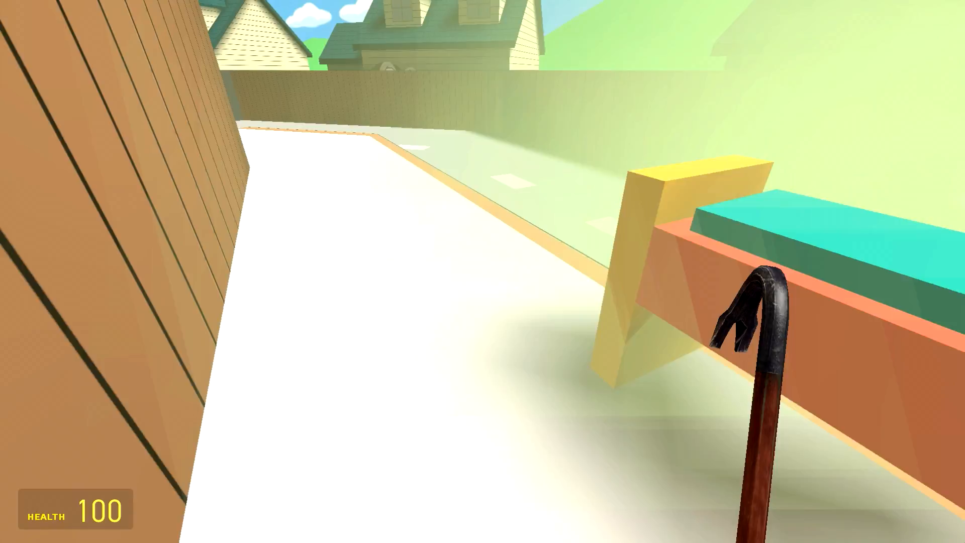
mouse_move(483, 271)
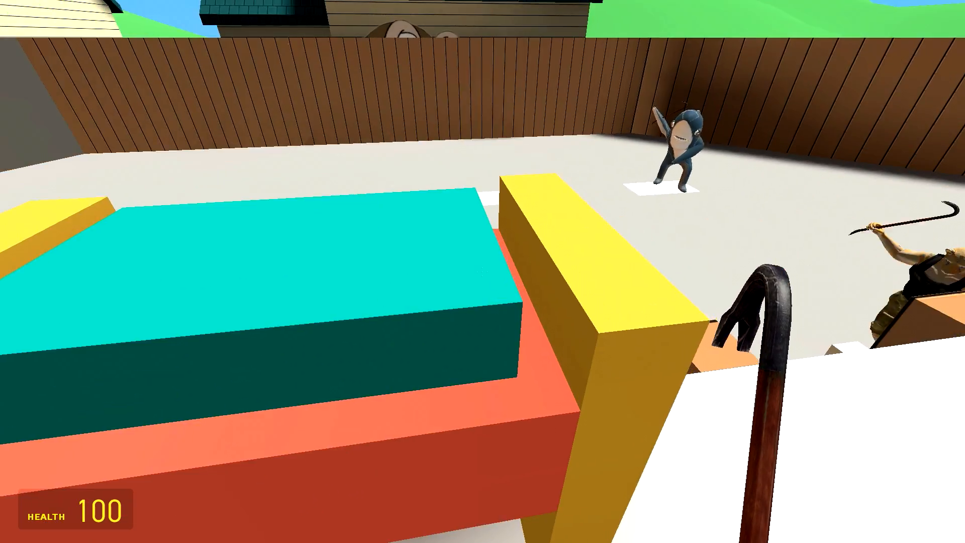
mouse_move(482, 272)
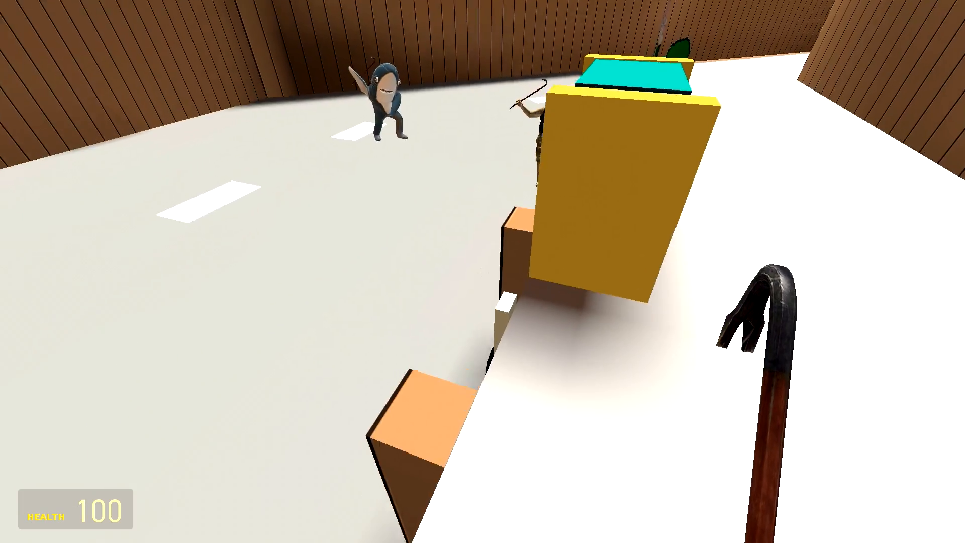
mouse_move(482, 271)
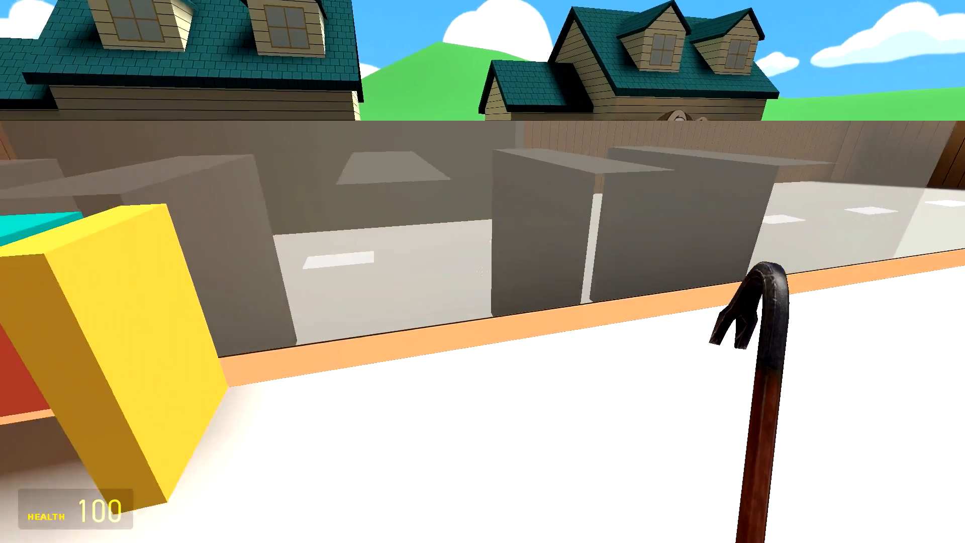
mouse_move(483, 246)
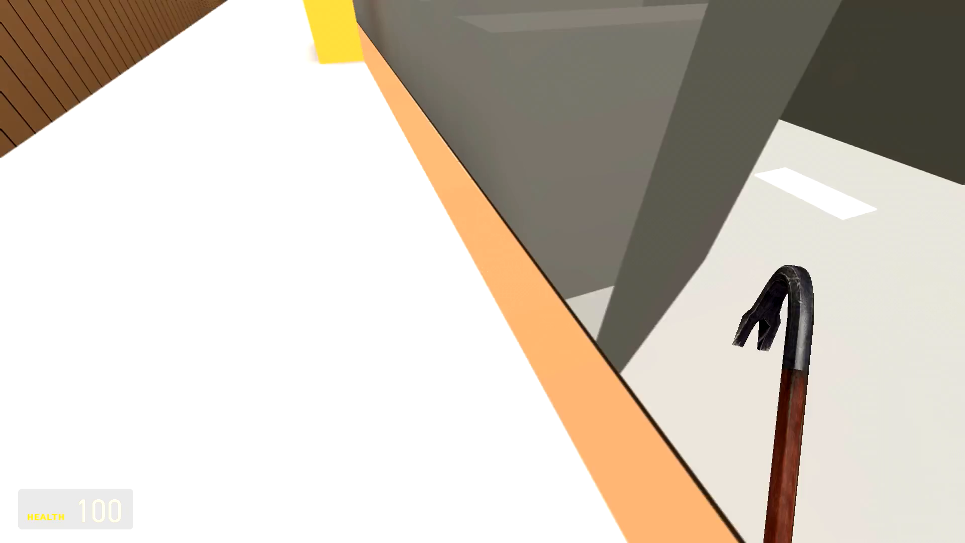
mouse_move(482, 271)
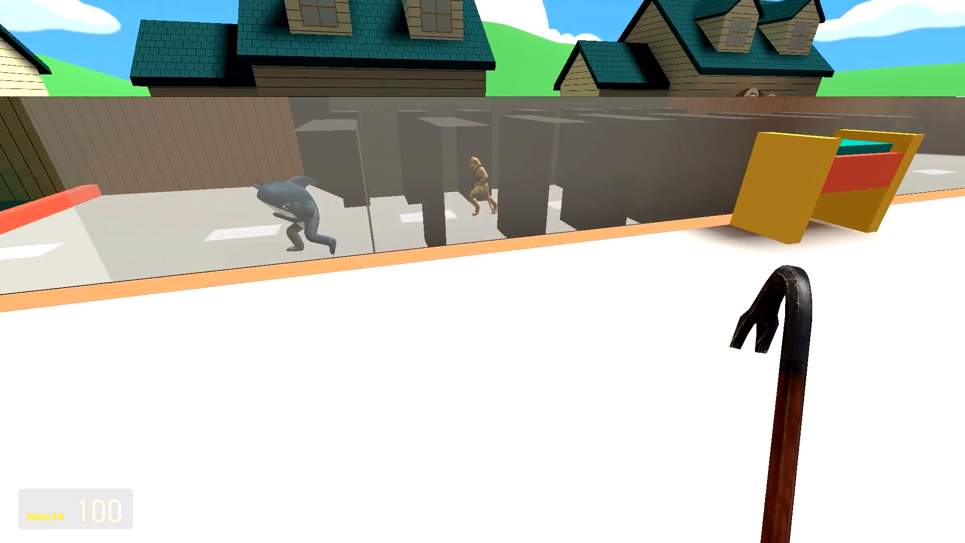
mouse_move(483, 272)
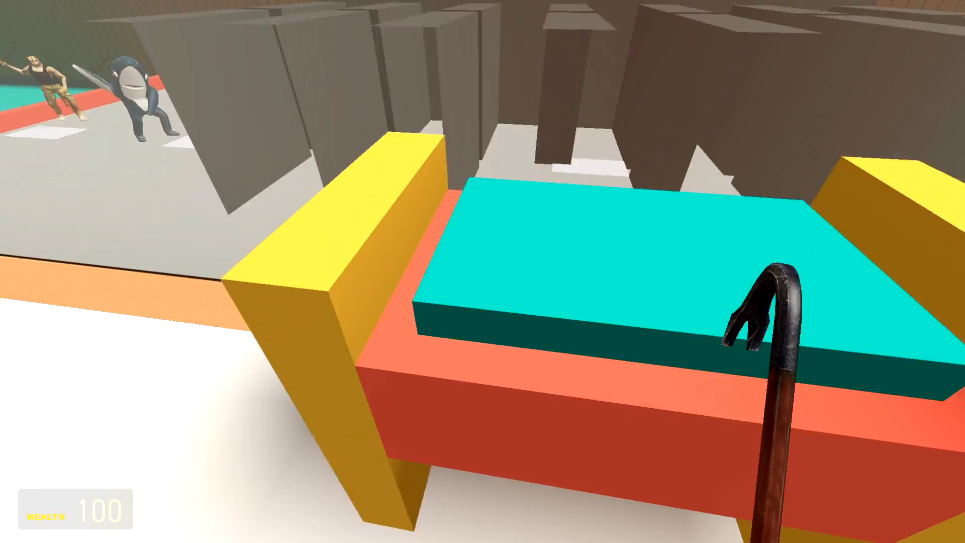
mouse_move(483, 271)
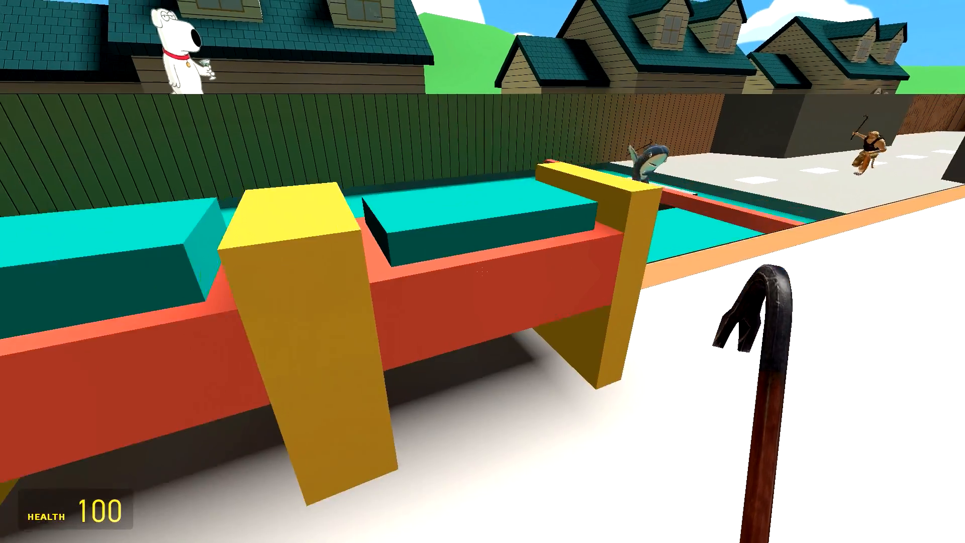
mouse_move(483, 272)
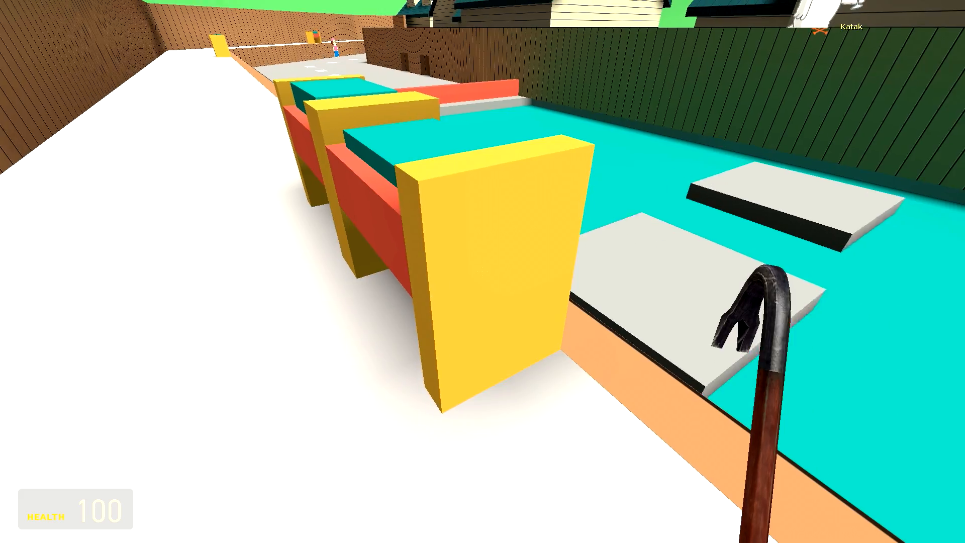
mouse_move(483, 272)
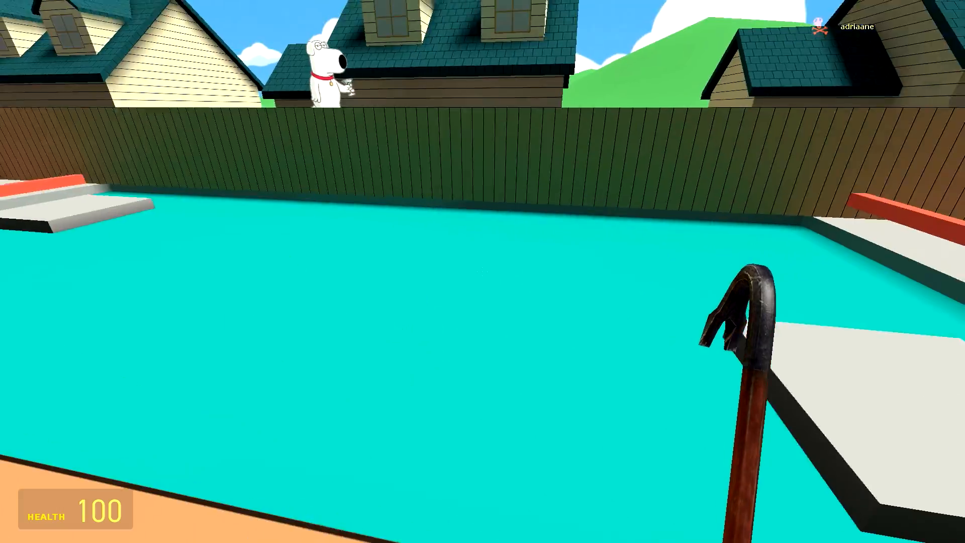
mouse_move(482, 271)
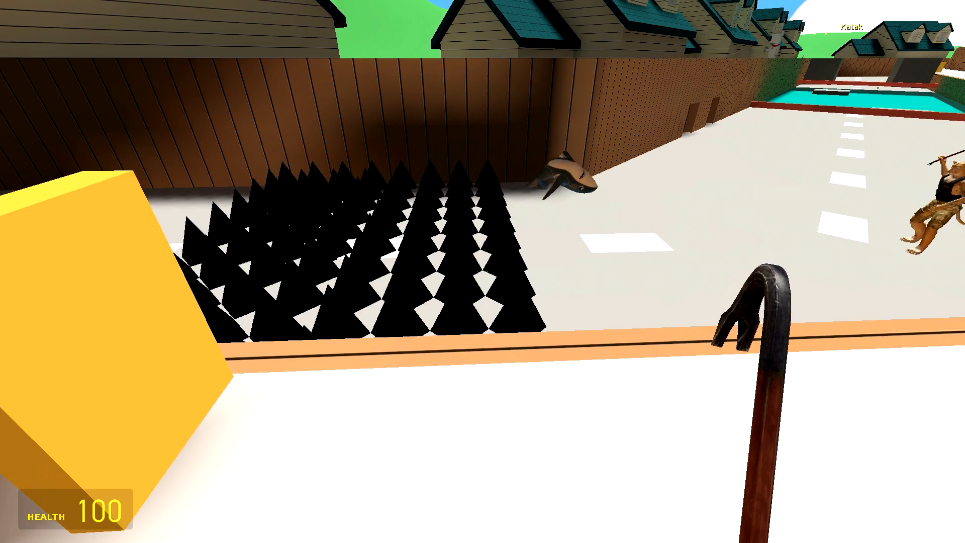
mouse_move(483, 272)
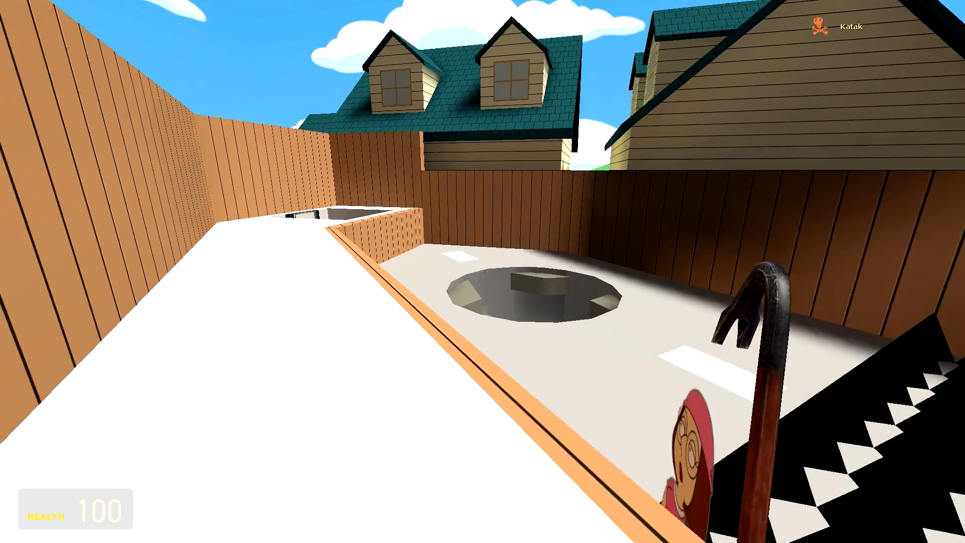
mouse_move(483, 272)
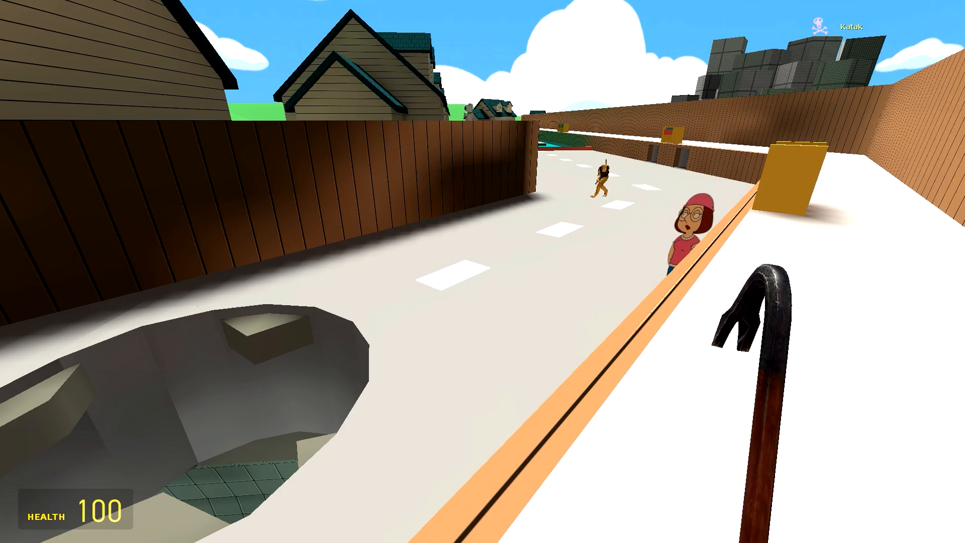
mouse_move(482, 272)
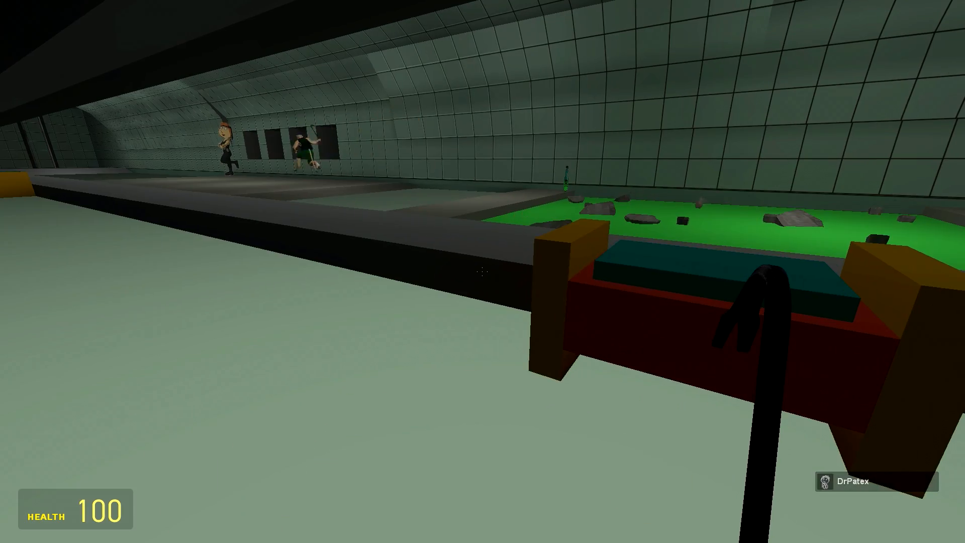
mouse_move(483, 271)
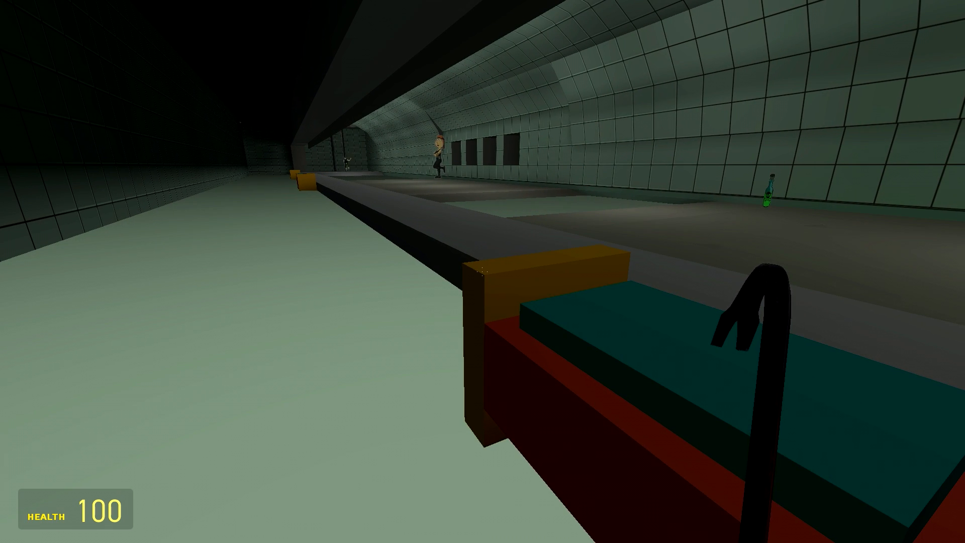
mouse_move(483, 271)
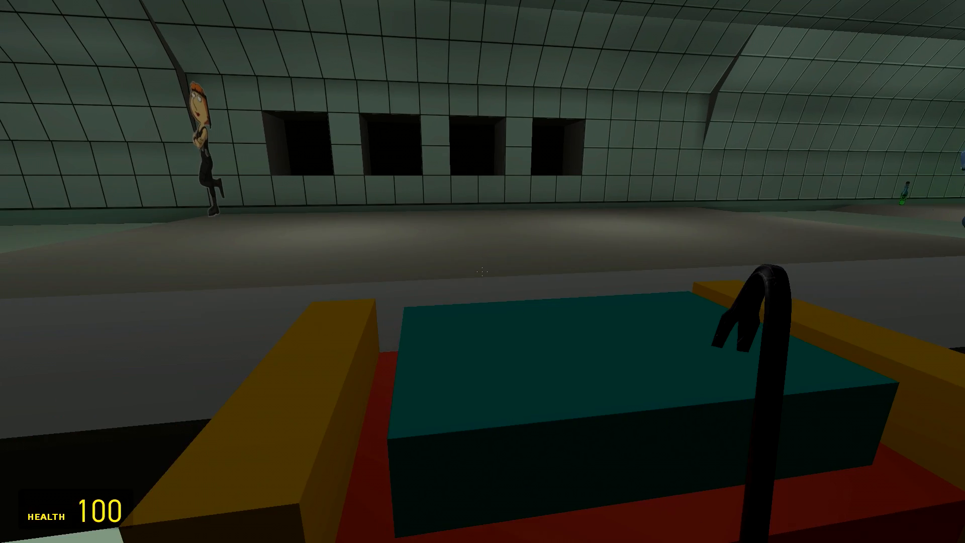
mouse_move(483, 271)
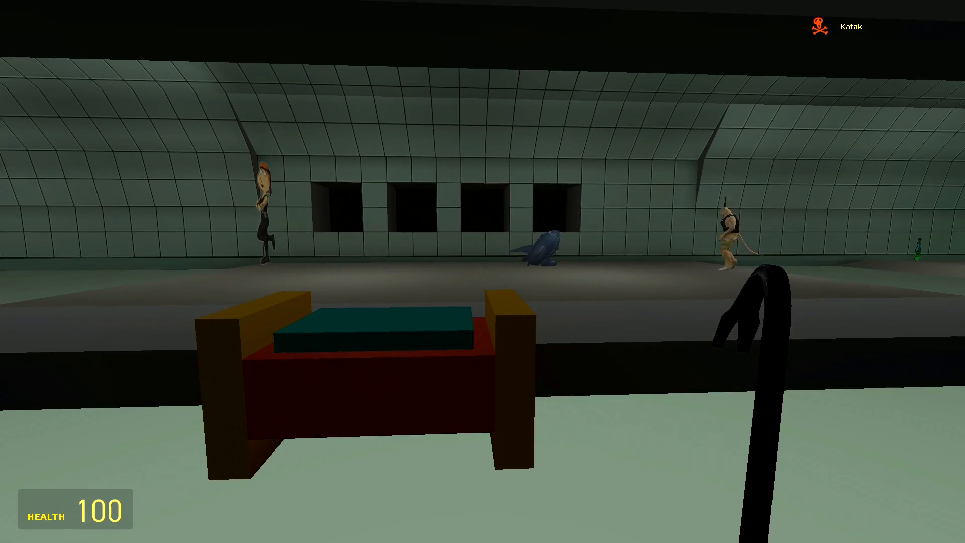
mouse_move(482, 272)
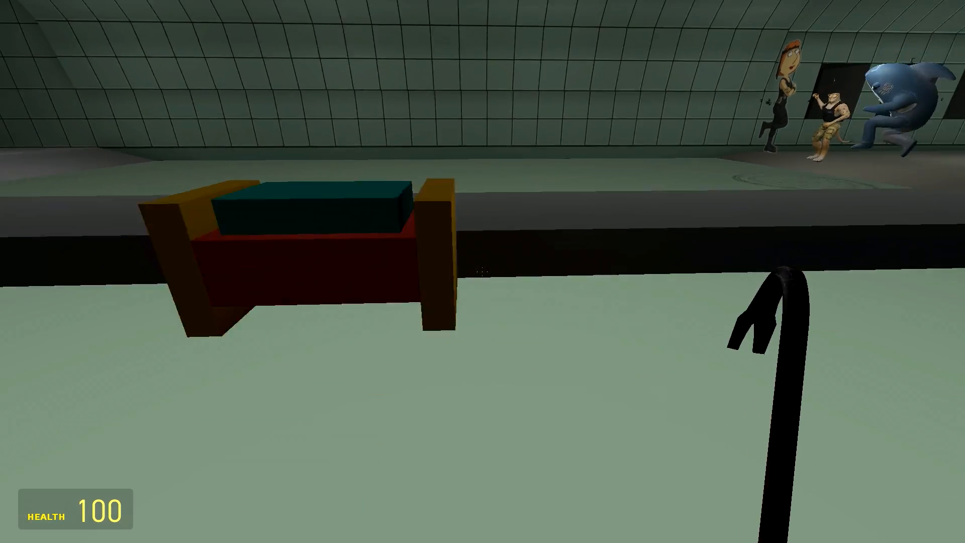
mouse_move(483, 272)
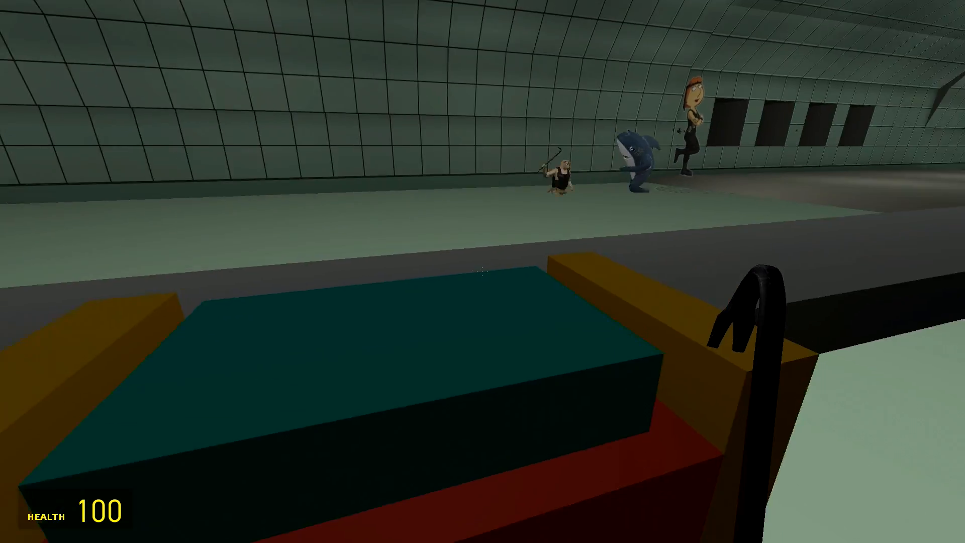
mouse_move(483, 272)
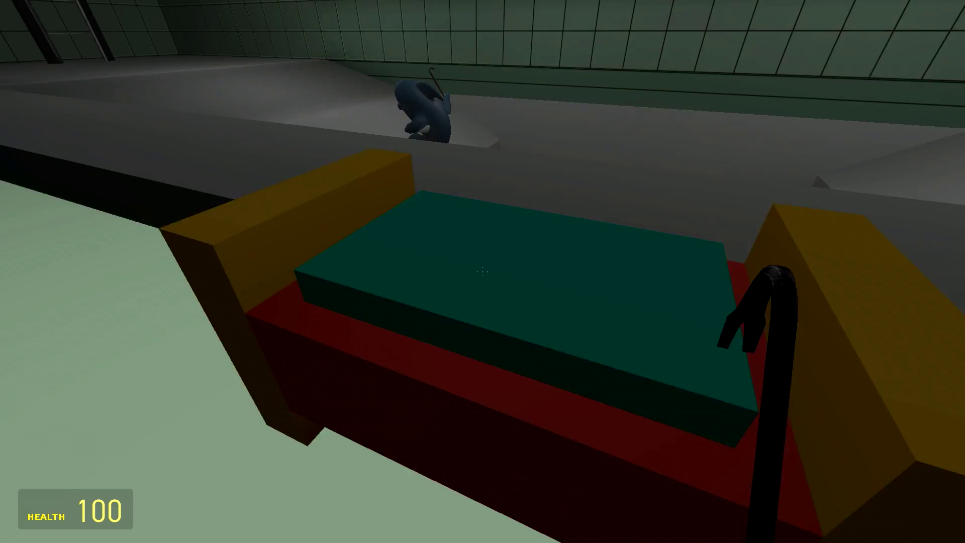
mouse_move(482, 271)
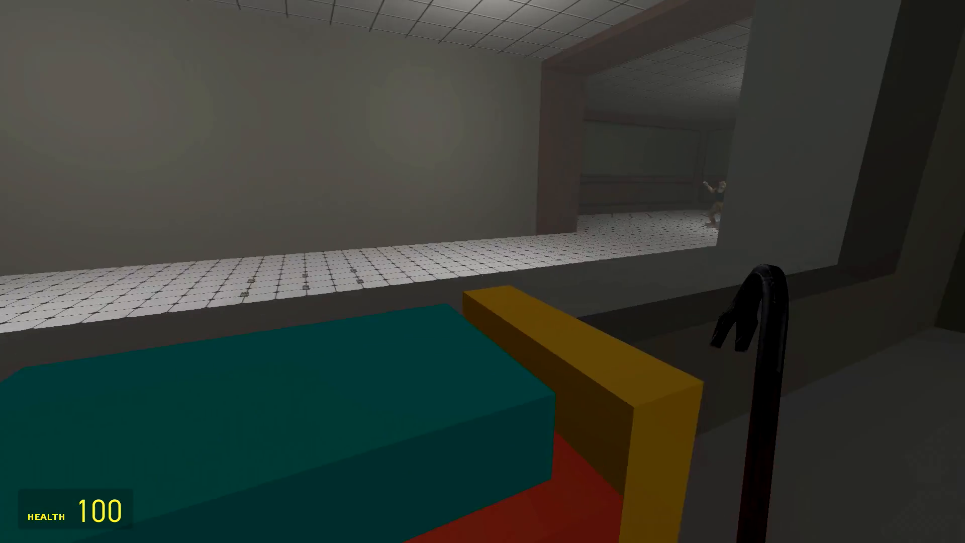
mouse_move(483, 272)
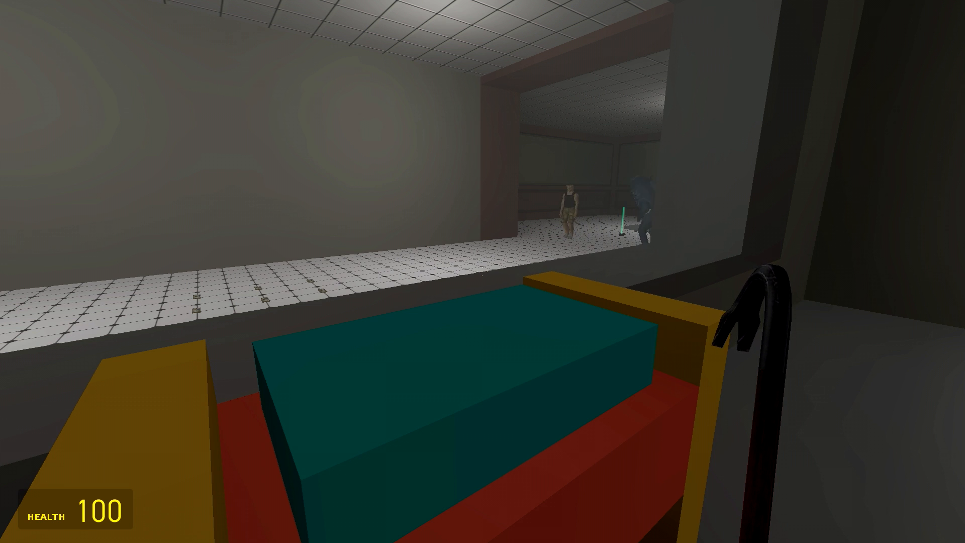
mouse_move(483, 272)
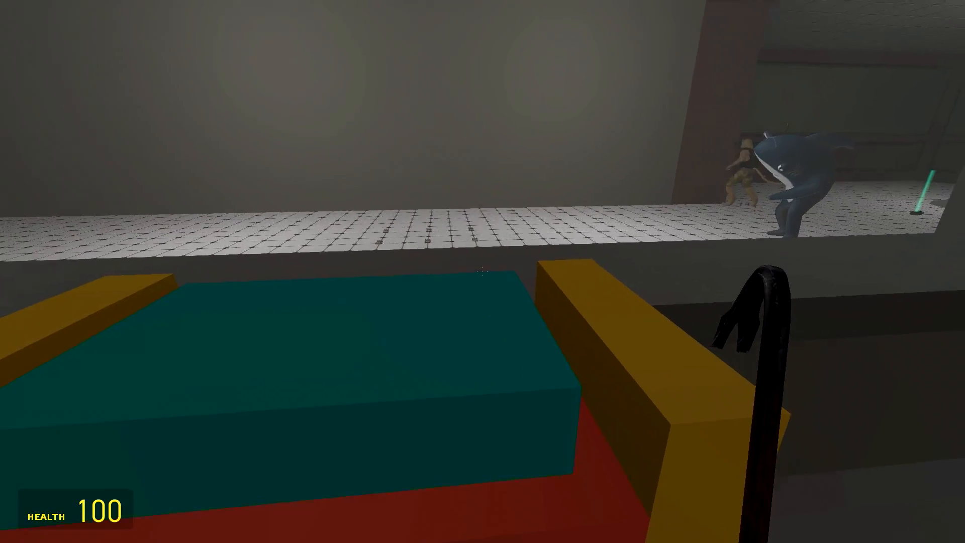
mouse_move(483, 272)
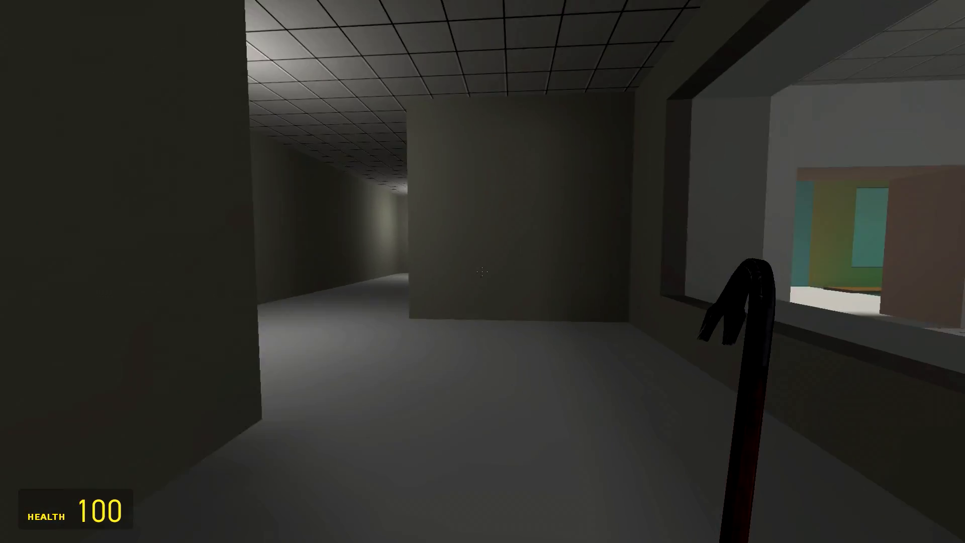
mouse_move(482, 272)
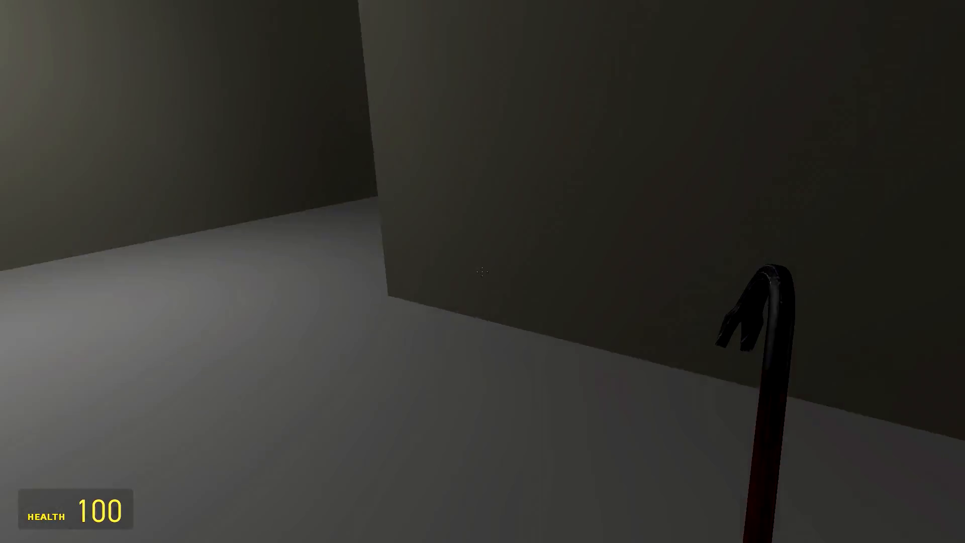
mouse_move(483, 271)
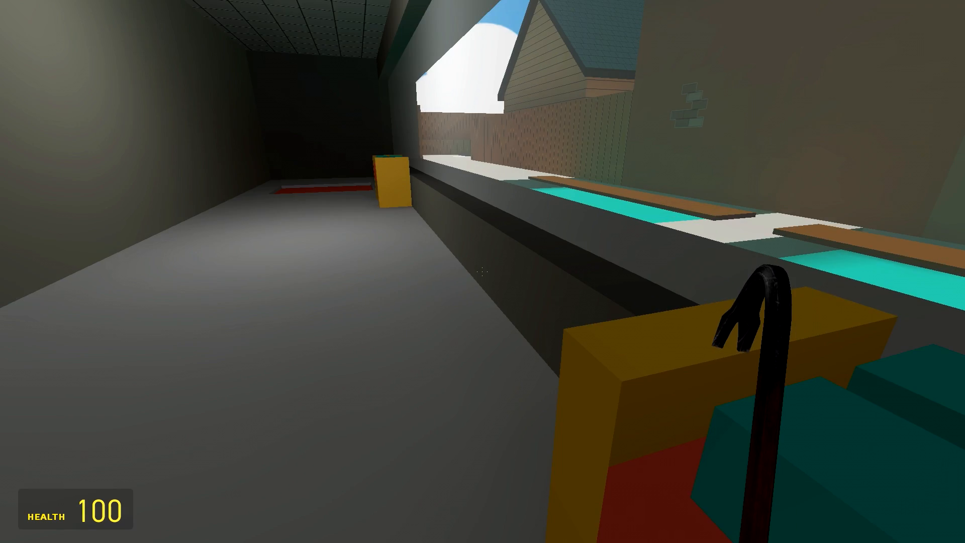
mouse_move(483, 271)
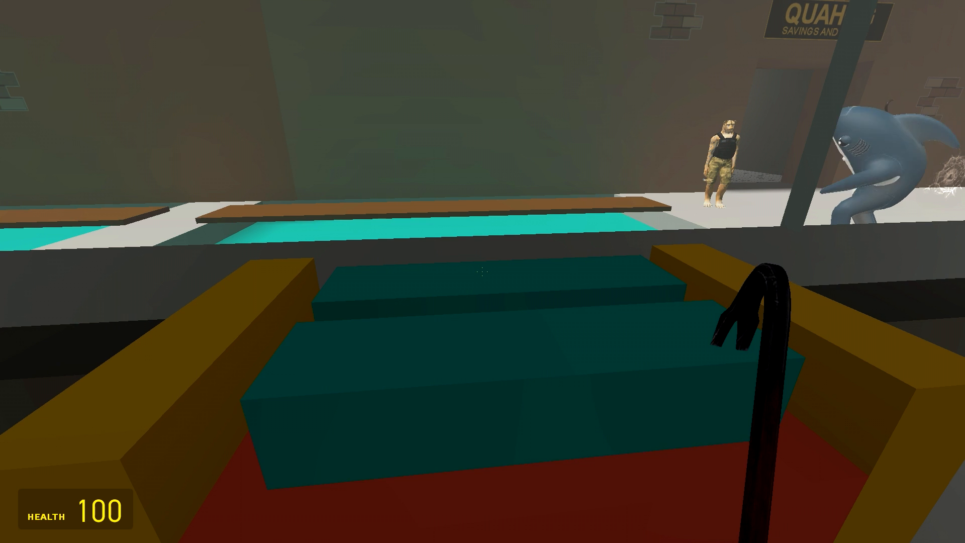
- Run past the earlier trap to the yellow, teal and red bench beside the water channel
left_click(483, 272)
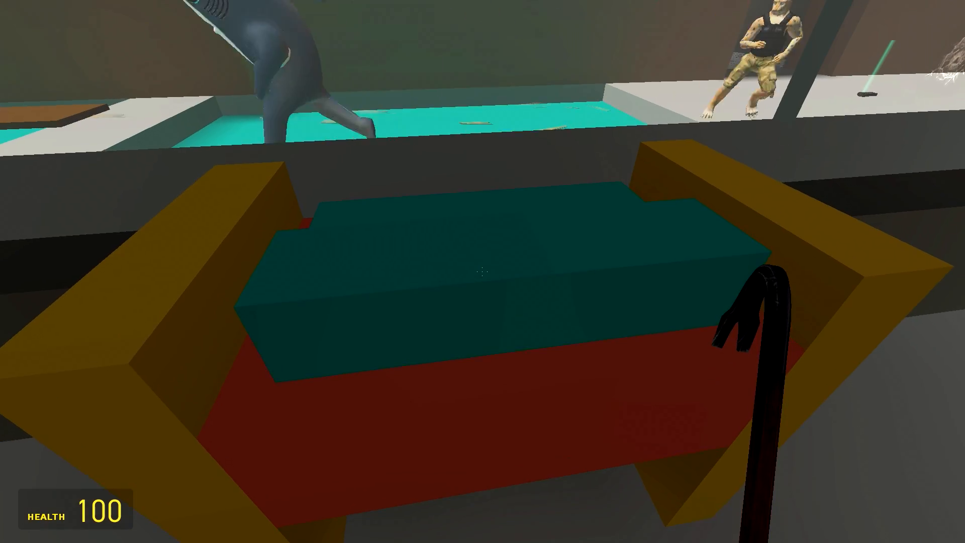
mouse_move(483, 271)
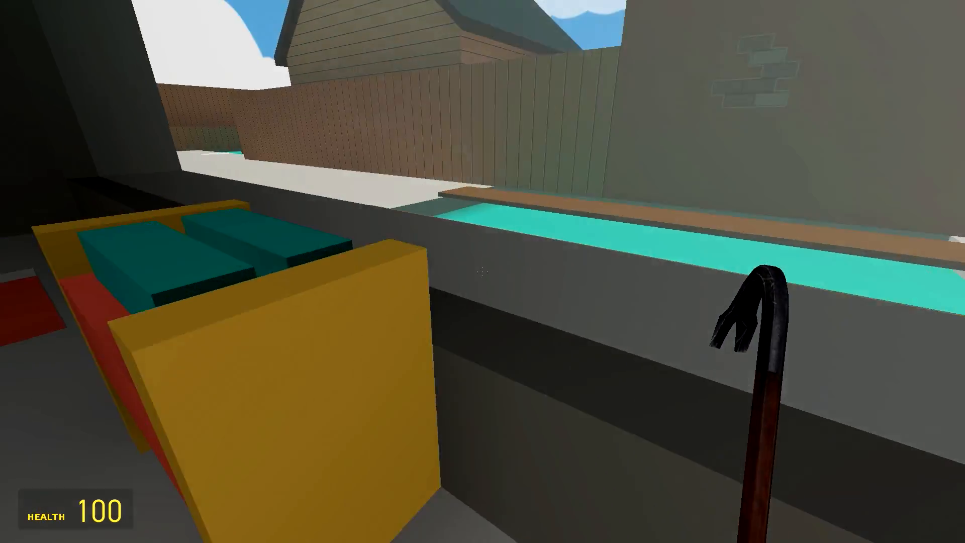
mouse_move(483, 271)
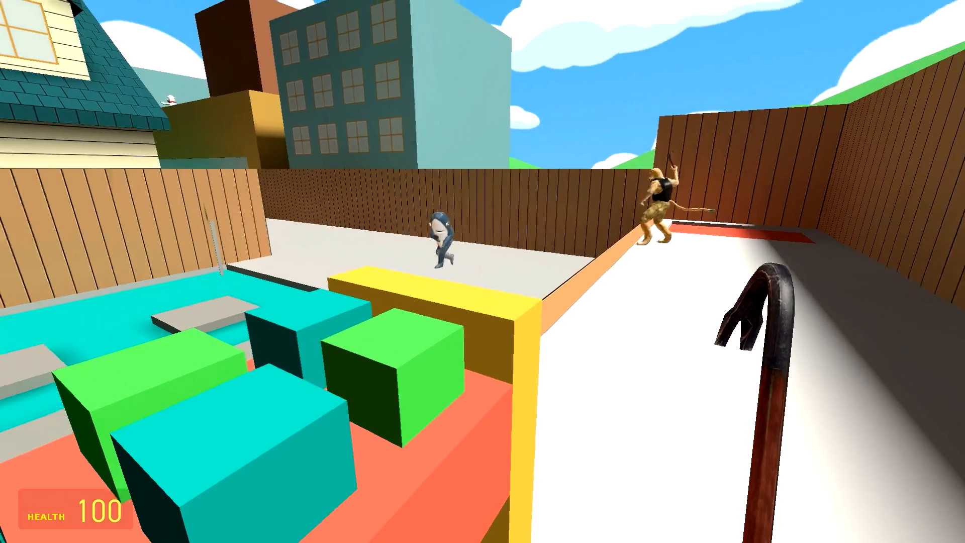
mouse_move(482, 272)
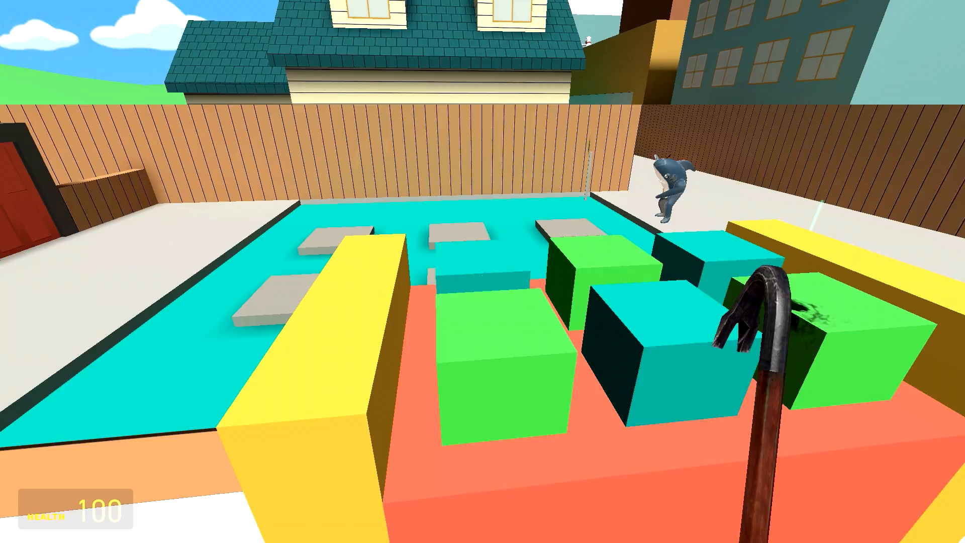
mouse_move(482, 272)
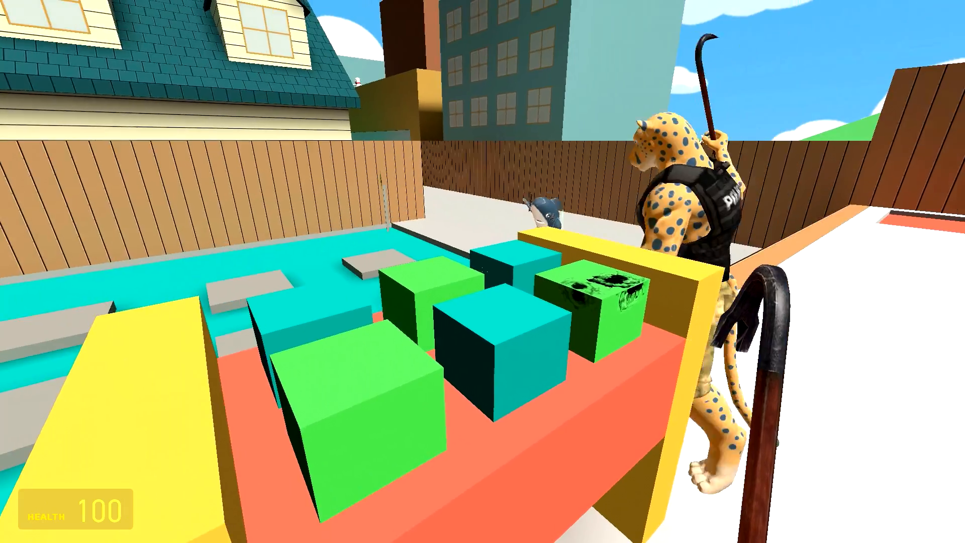
mouse_move(483, 272)
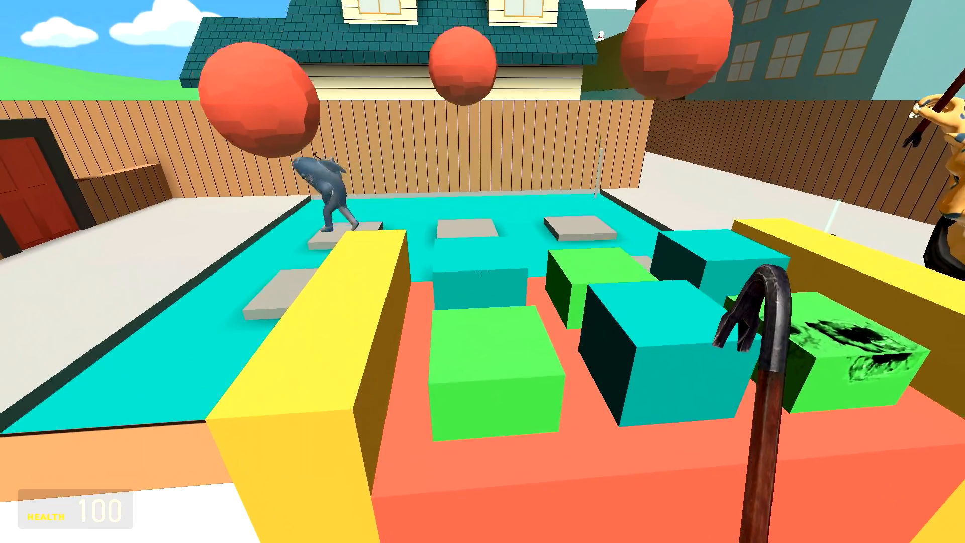
mouse_move(483, 272)
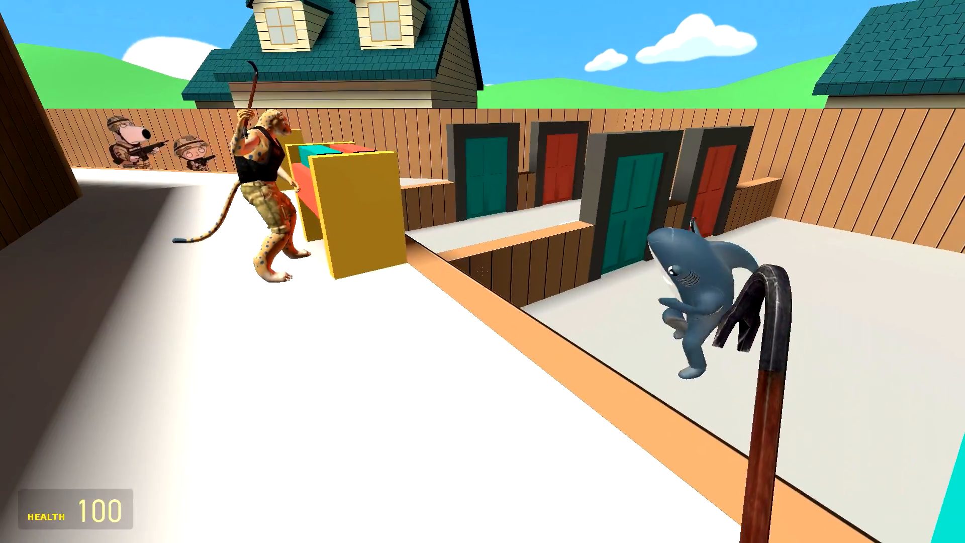
mouse_move(483, 271)
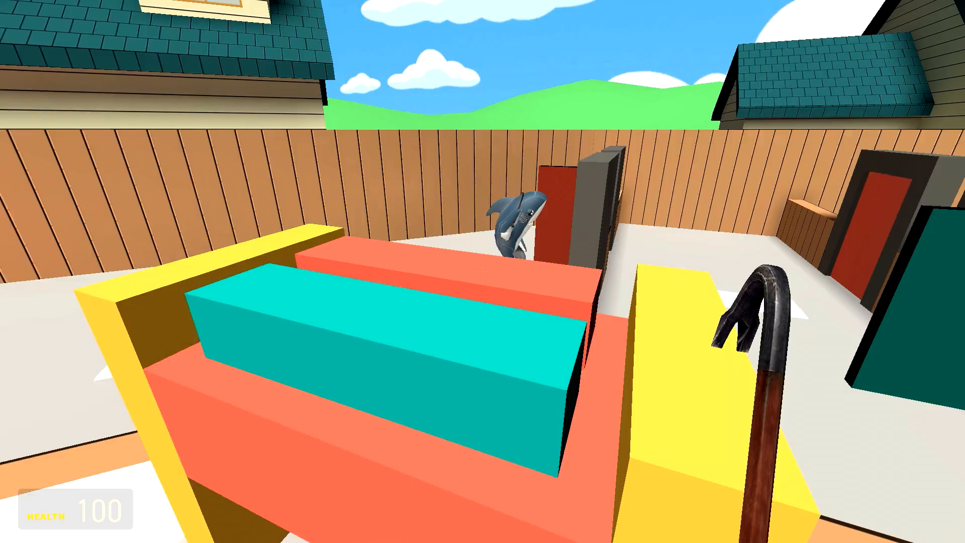
mouse_move(483, 272)
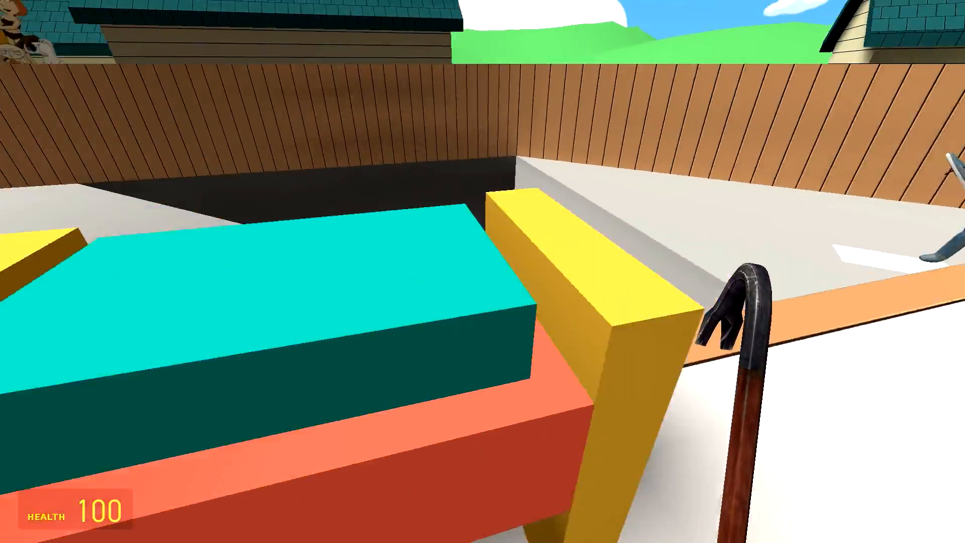
mouse_move(483, 272)
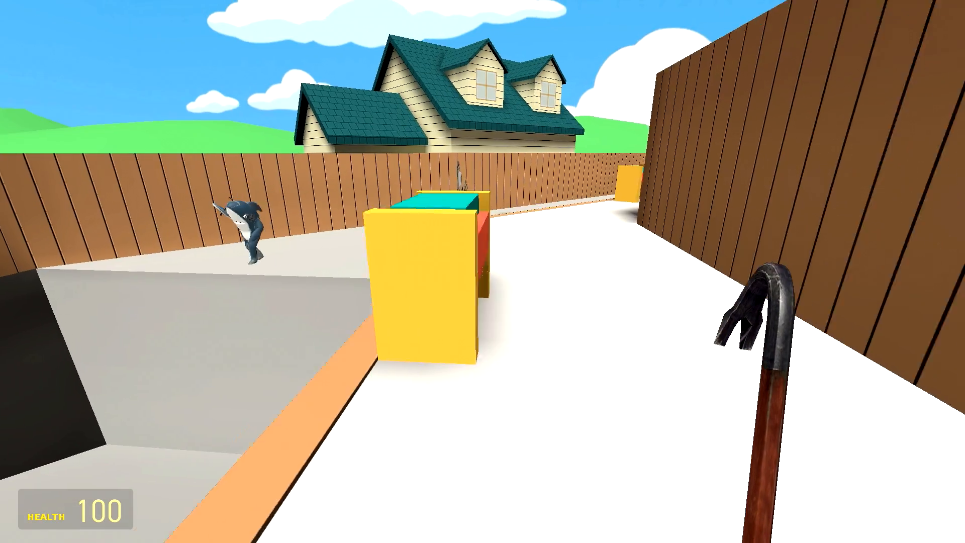
mouse_move(483, 271)
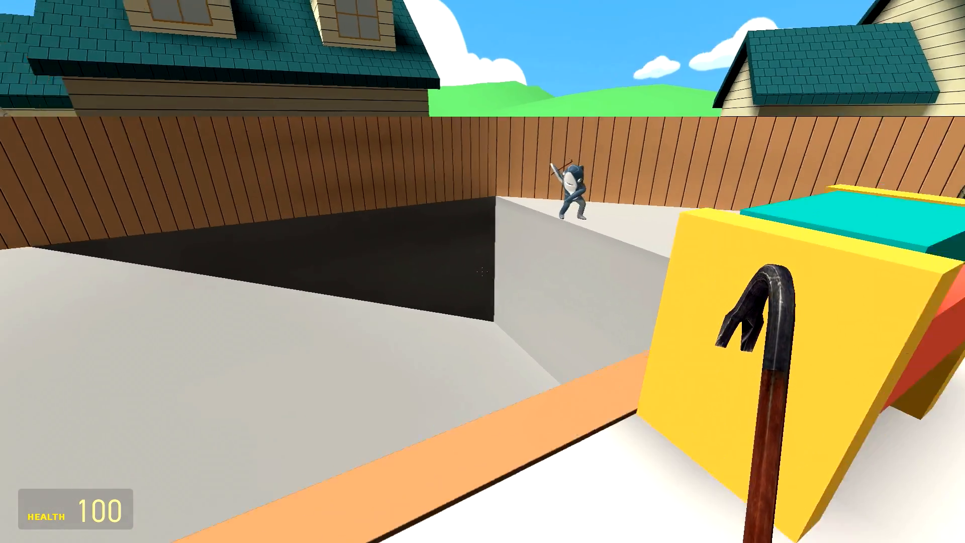
mouse_move(483, 271)
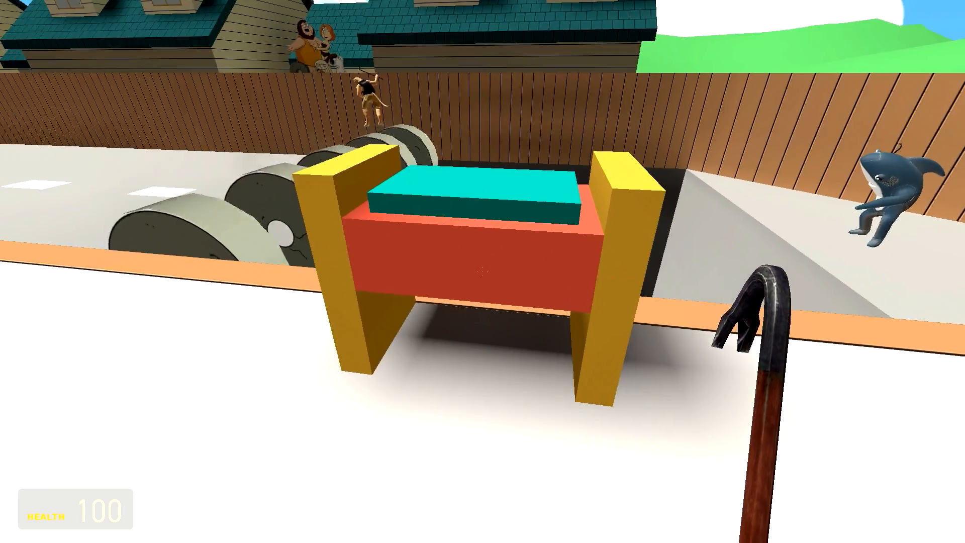
mouse_move(483, 271)
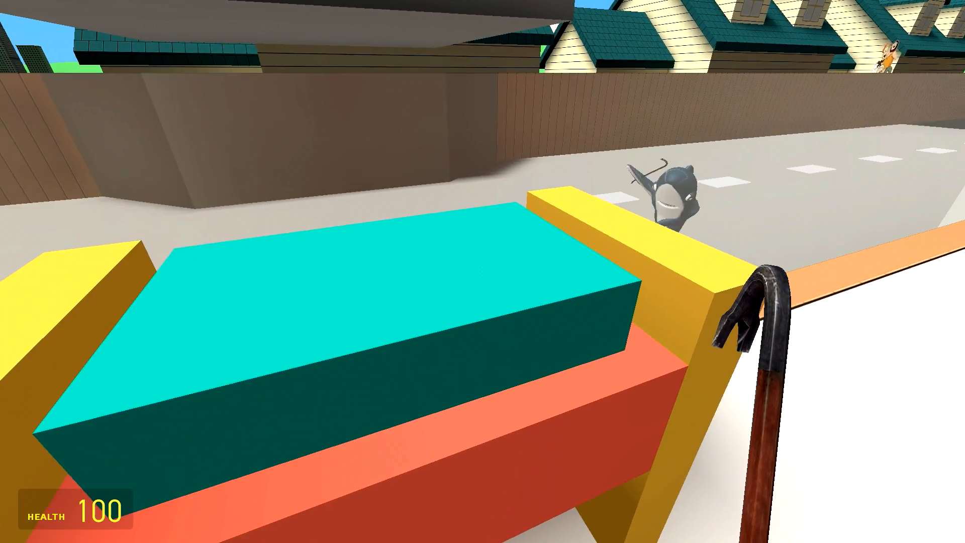
mouse_move(483, 271)
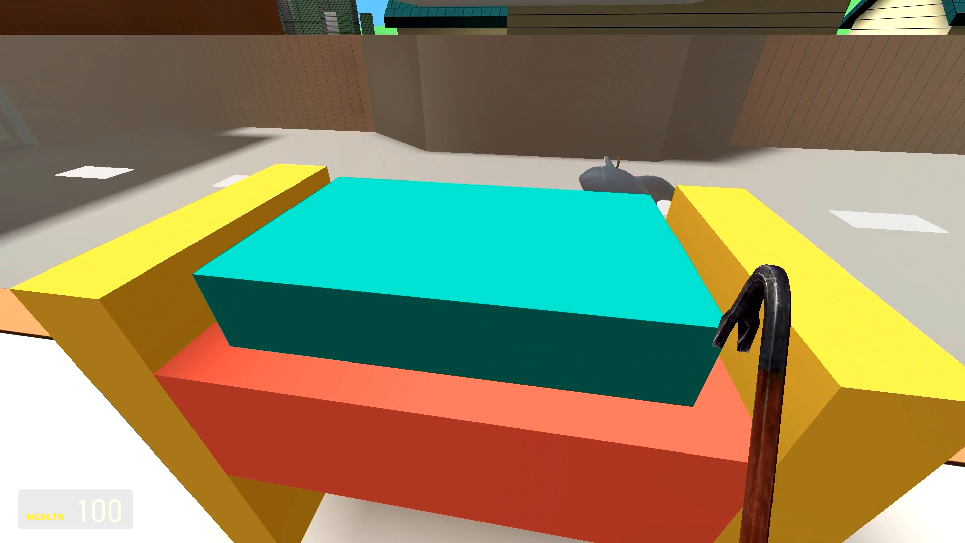
mouse_move(483, 272)
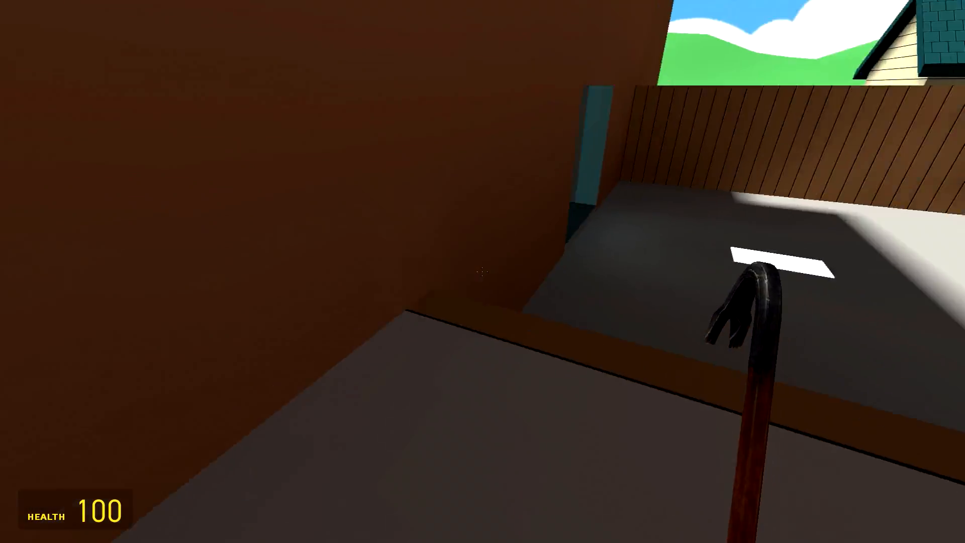
key("q")
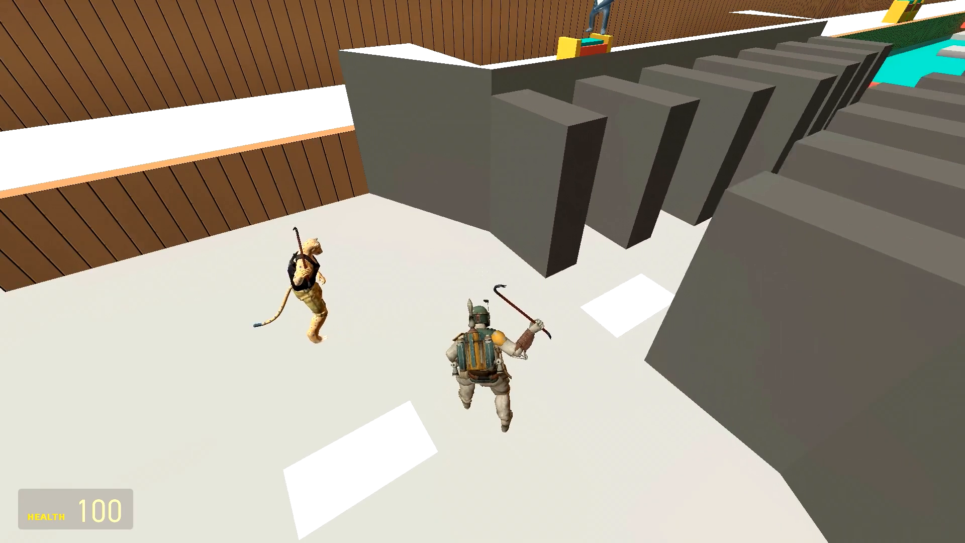
mouse_move(482, 271)
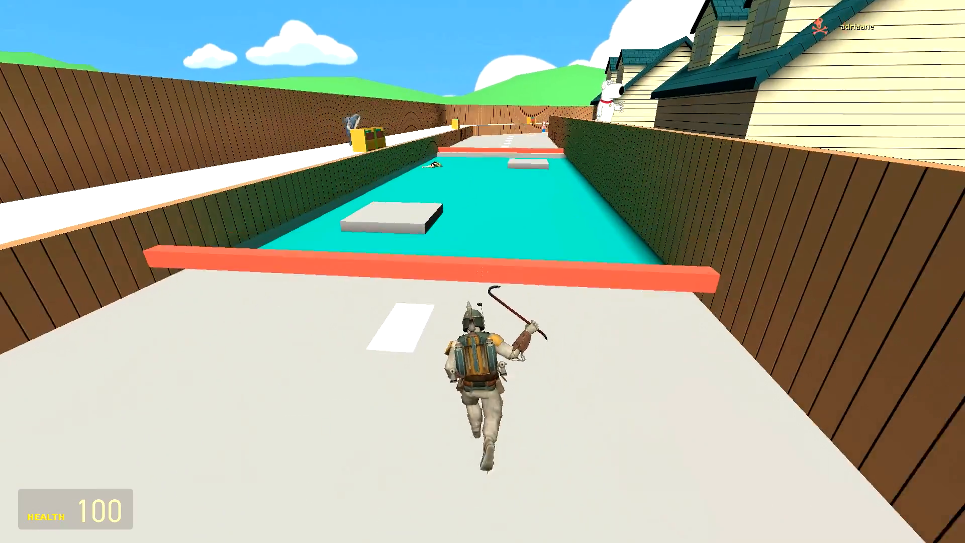
- Run along the teal pool's orange edge toward the open road section
key("w")
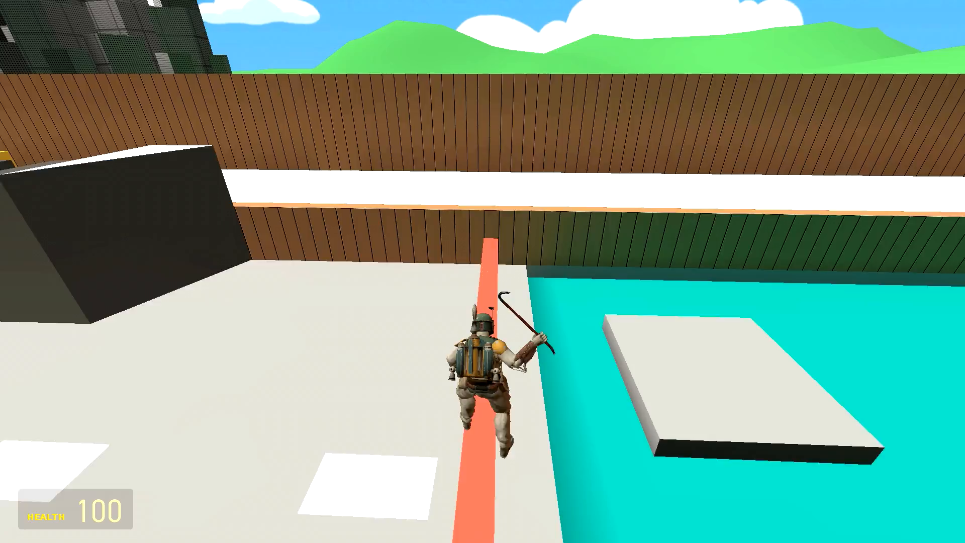
mouse_move(483, 271)
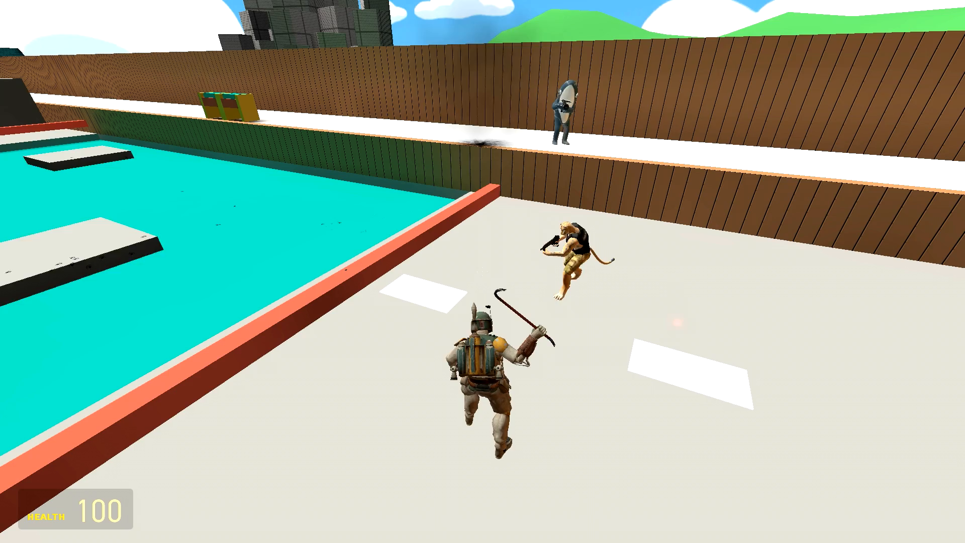
mouse_move(483, 272)
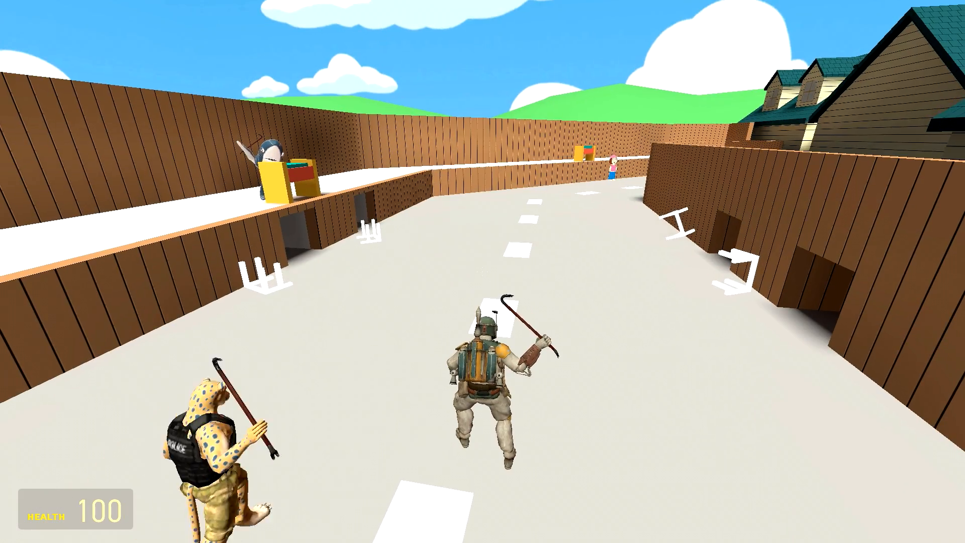
mouse_move(482, 272)
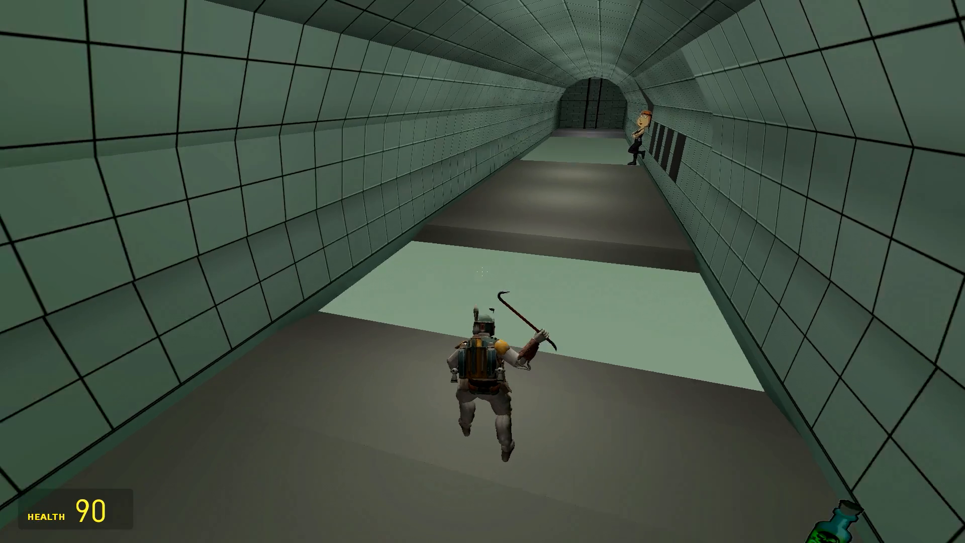
mouse_move(483, 271)
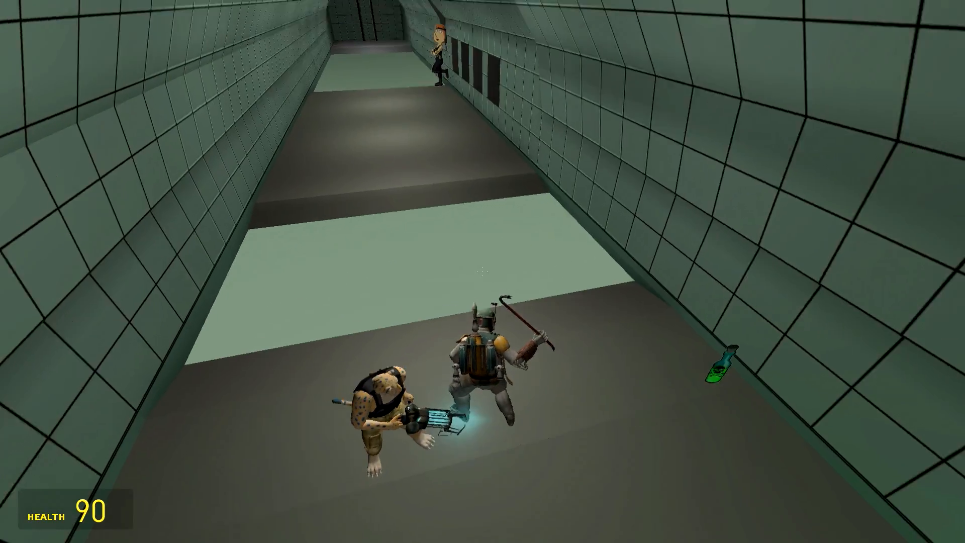
mouse_move(482, 272)
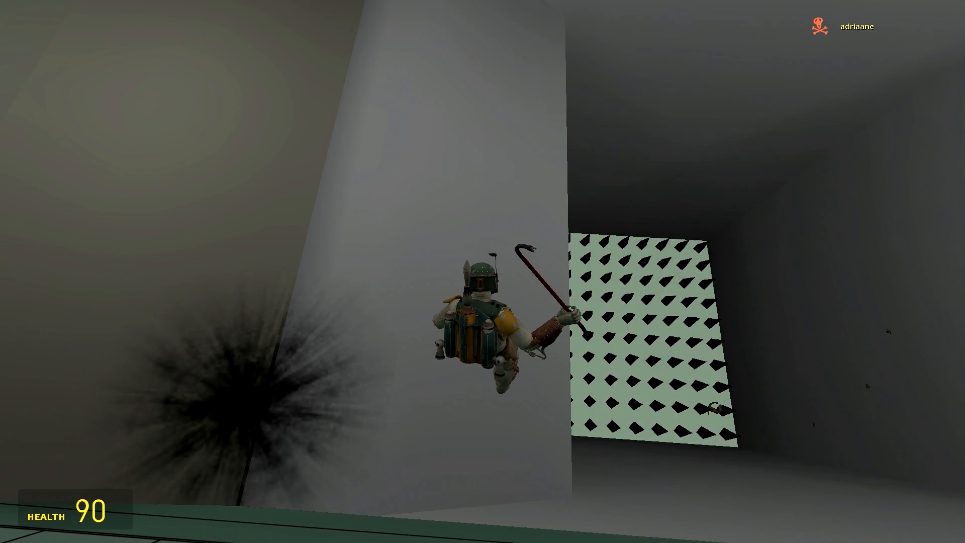
mouse_move(483, 272)
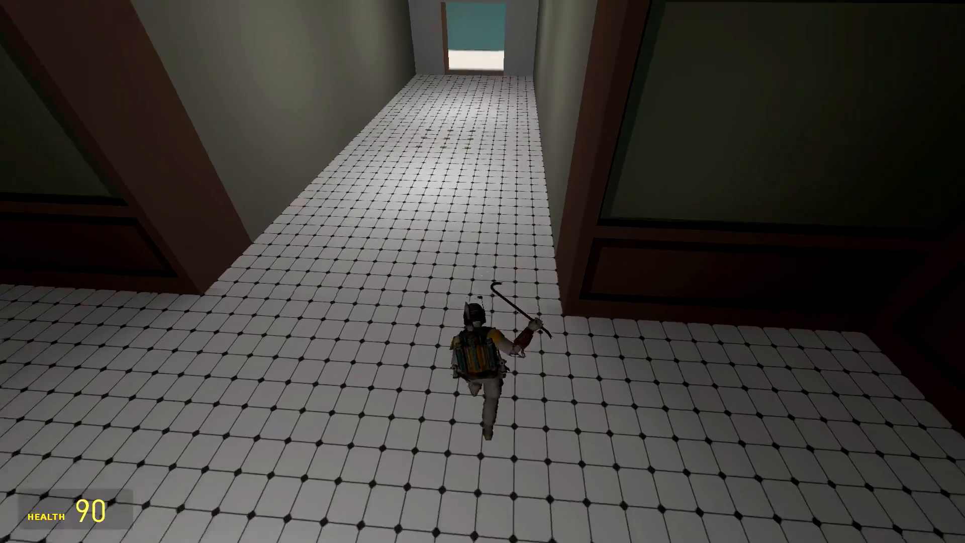
- Run down the white-tiled corridor toward the lit doorway
key("w")
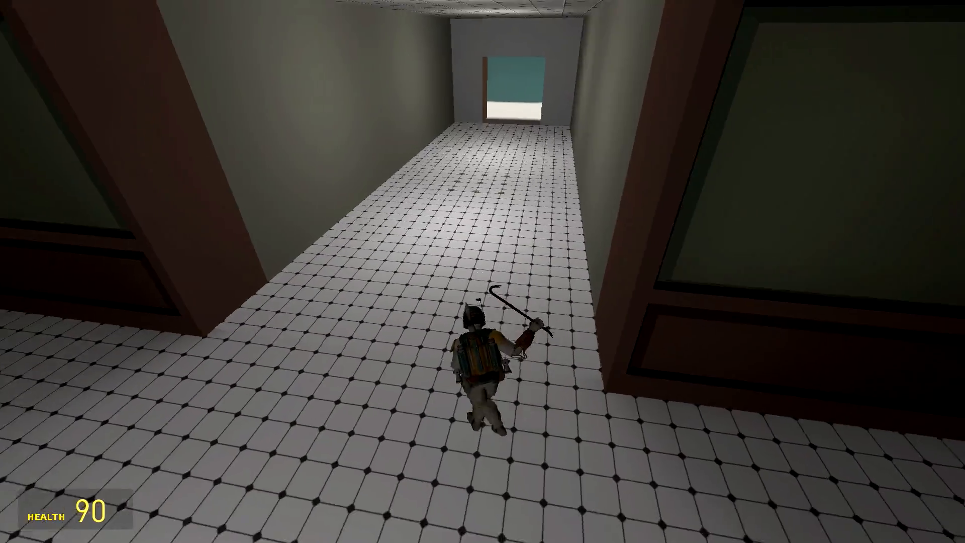